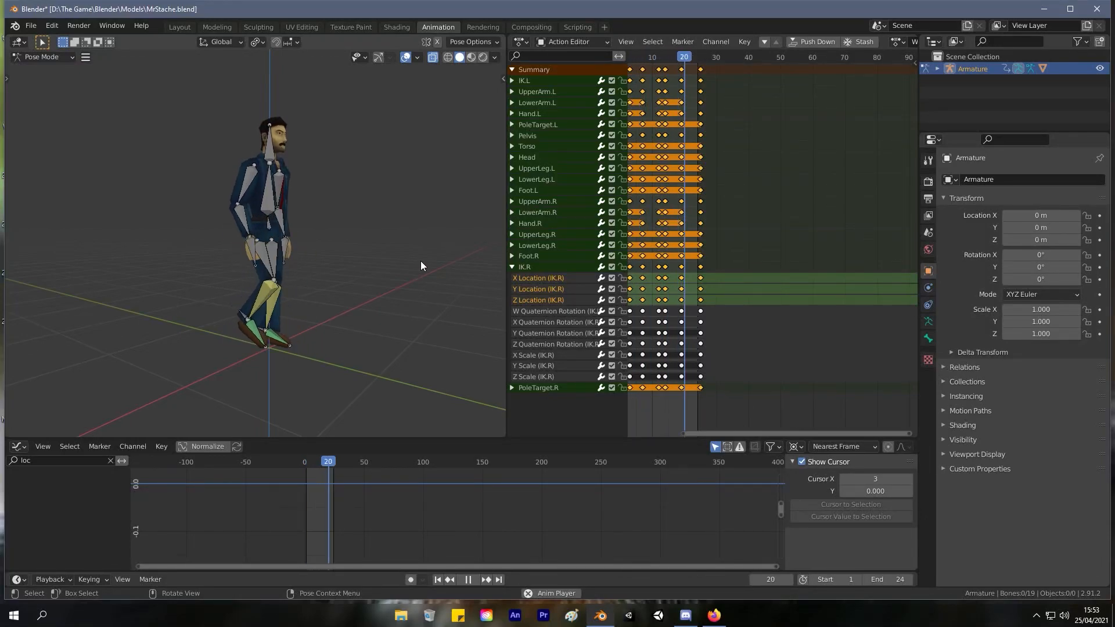
Bring up the Layout workspace showing the armature at 0.208 scale in Object Mode.
left_click(178, 27)
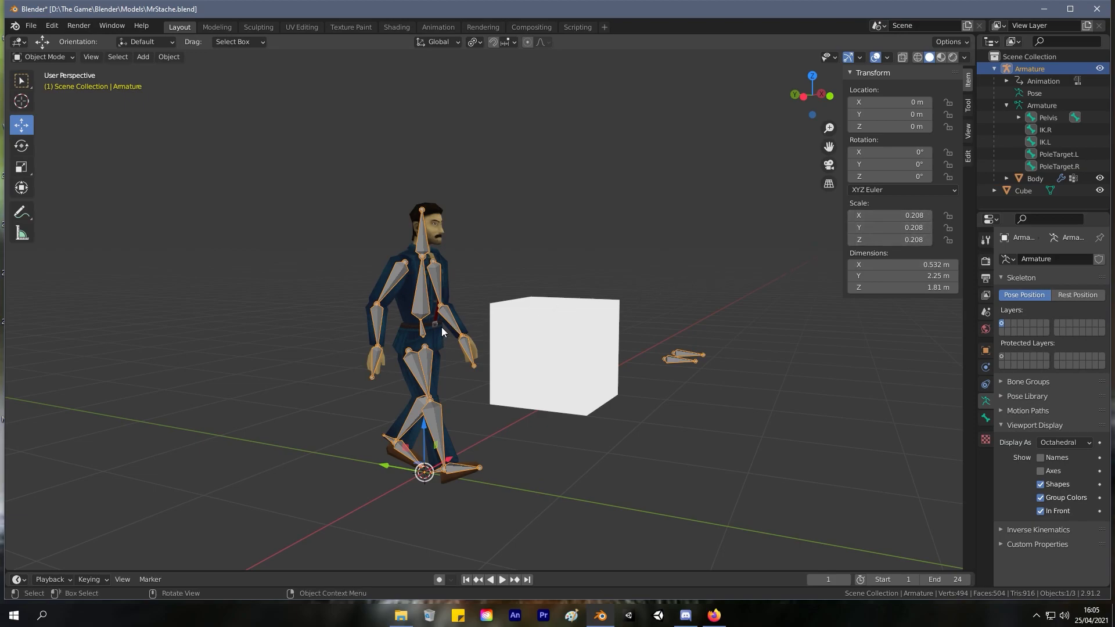
Apply the armature's scale to 1.000, then return to the Animation workspace.
left_click(168, 57)
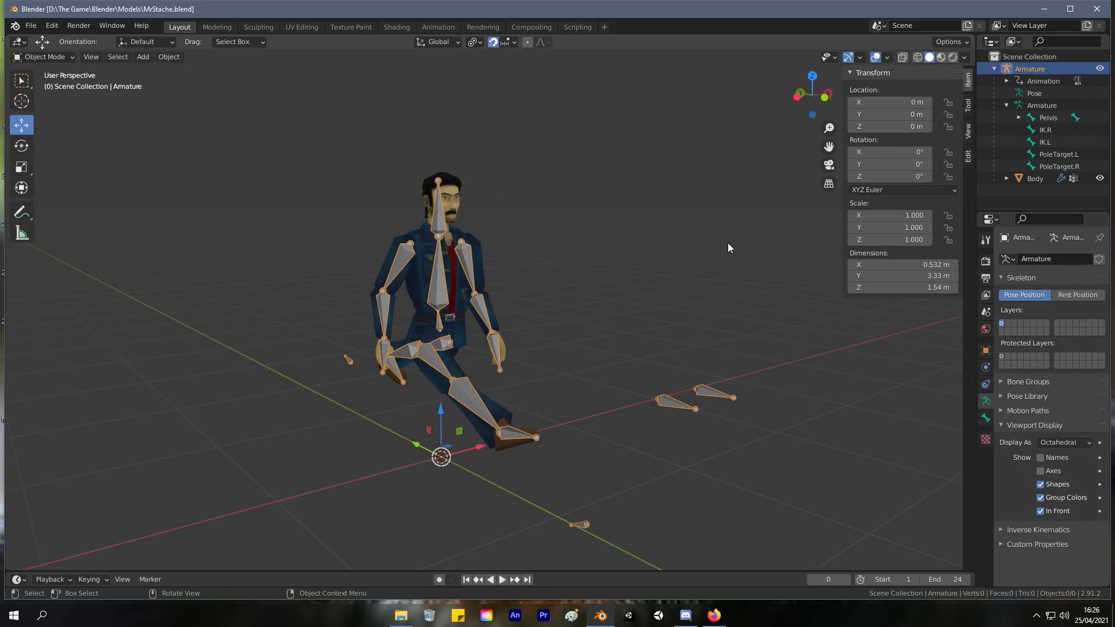
mouse_move(42, 69)
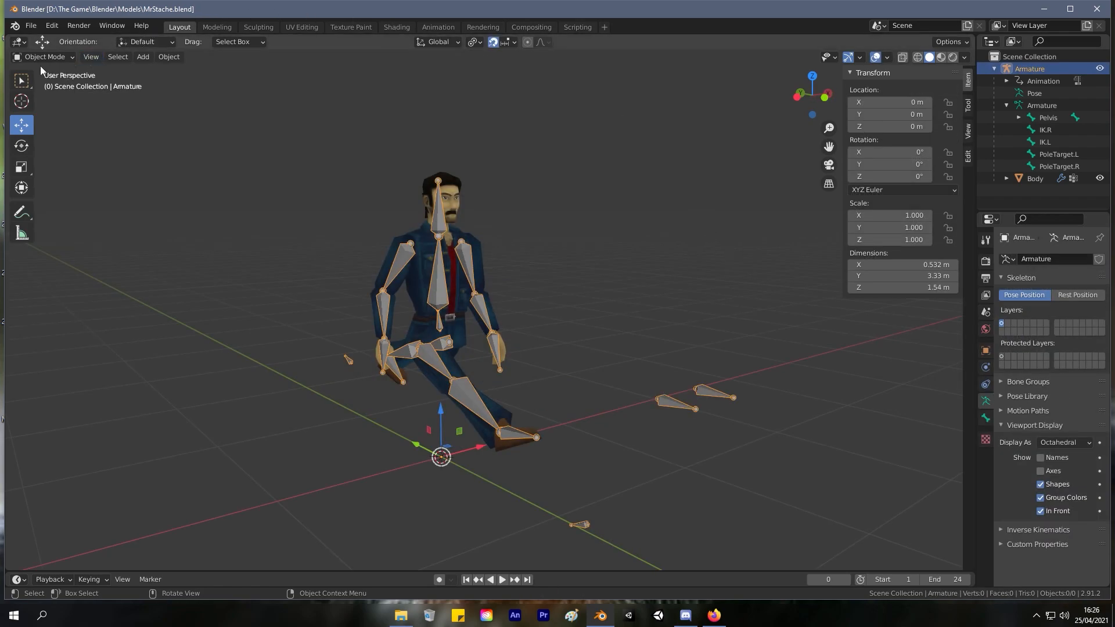
mouse_move(442, 304)
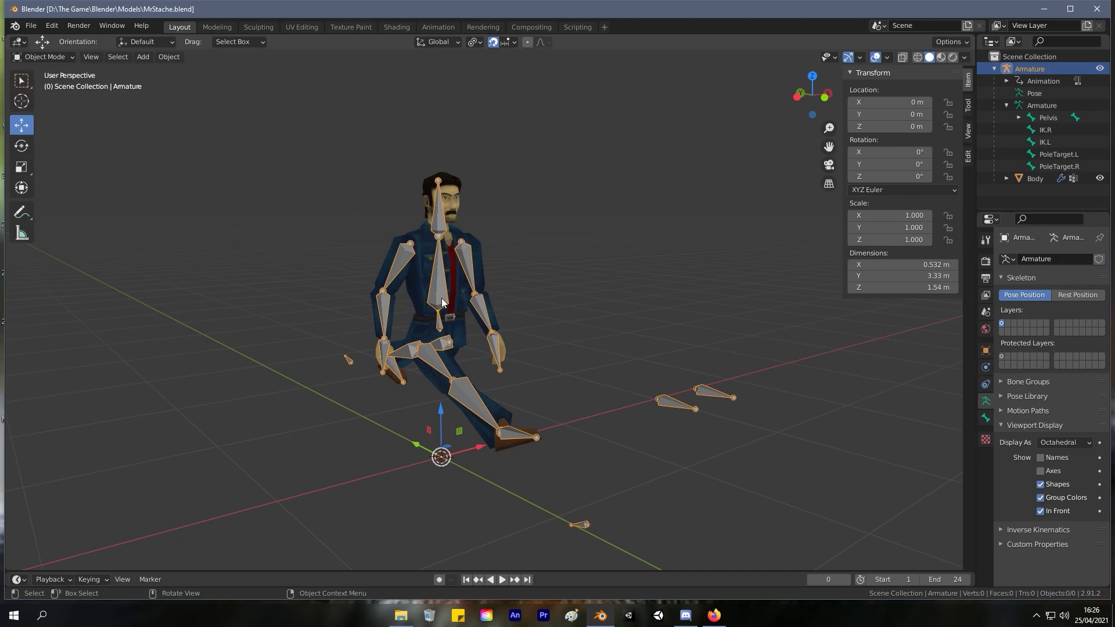
left_click(437, 27)
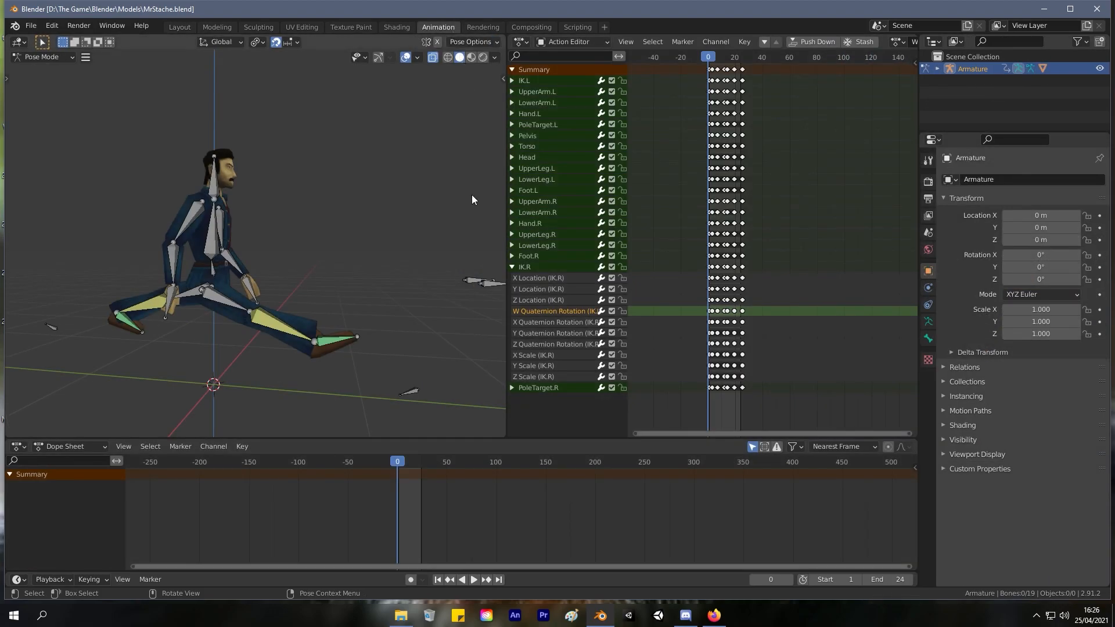
Swap the Dope Sheet for the Graph Editor and filter its channels to 'location'.
left_click(17, 446)
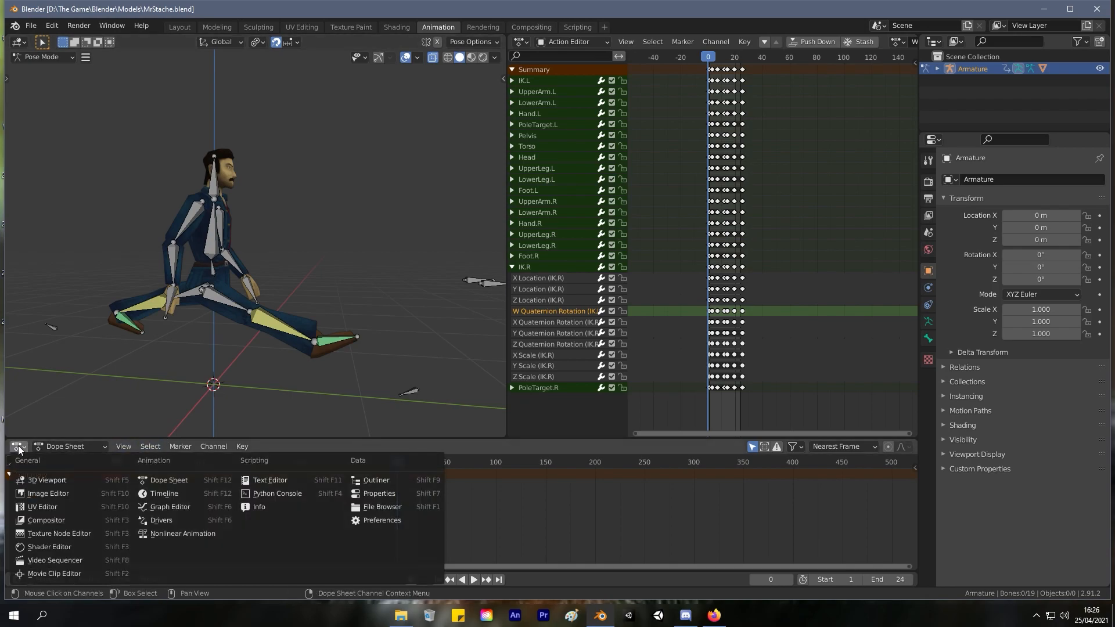
left_click(169, 479)
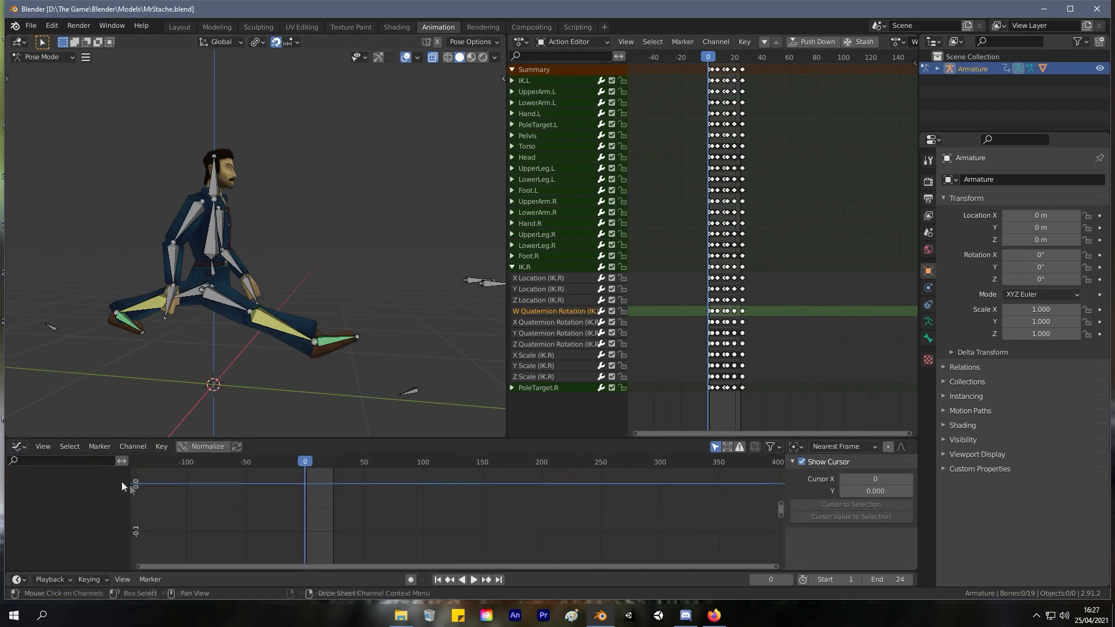
type("locat")
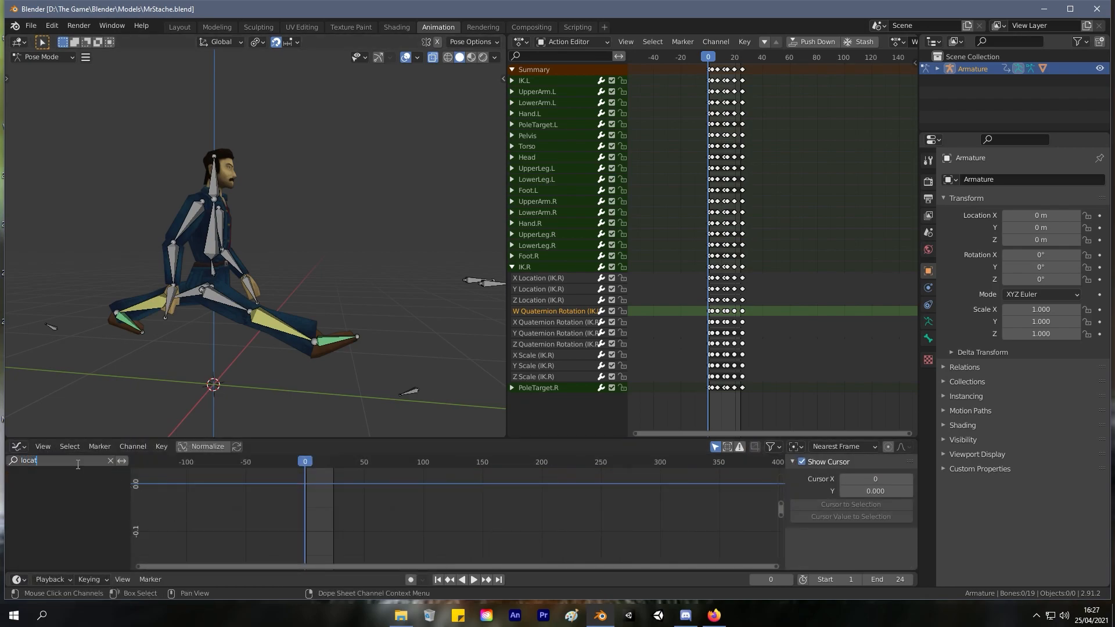
type("ion")
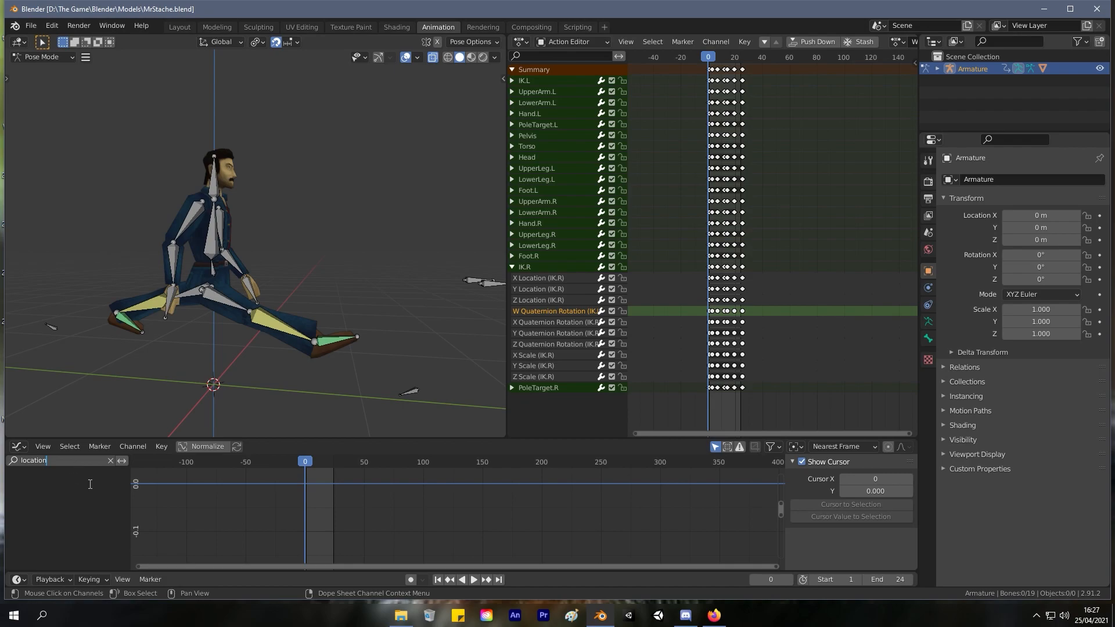
left_click(794, 446)
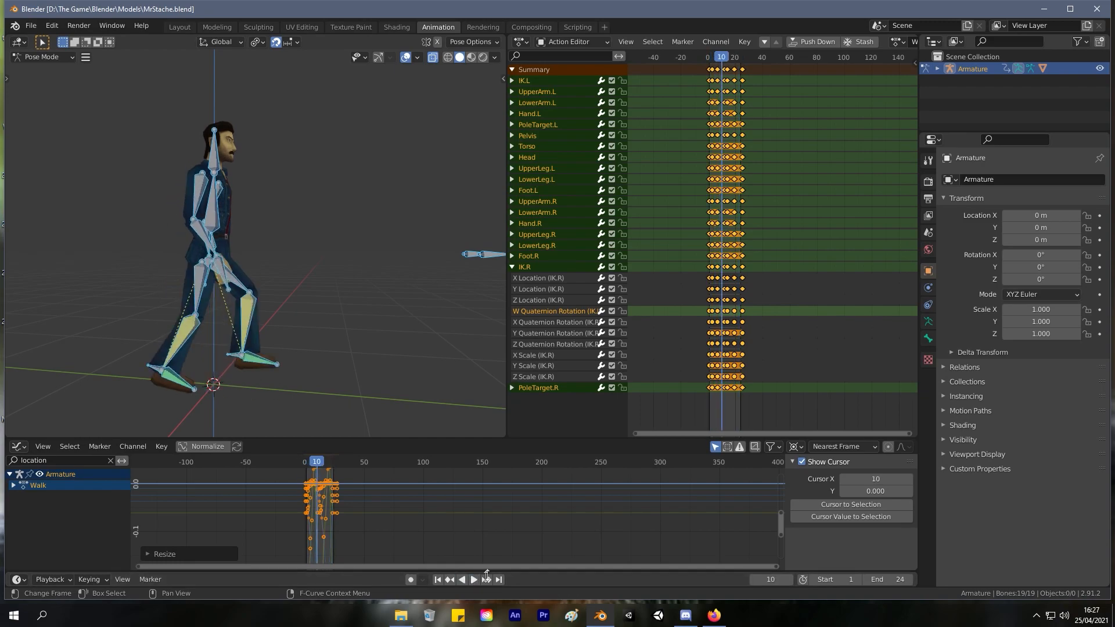
Bring up the action list offering Idle and Walk for reassignment.
left_click(699, 42)
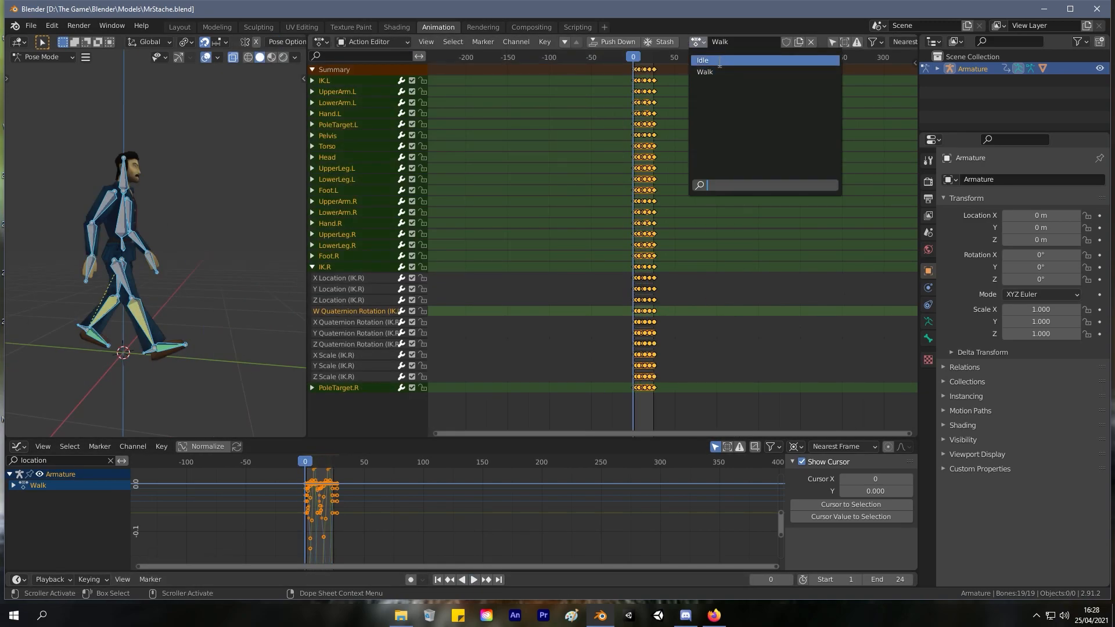